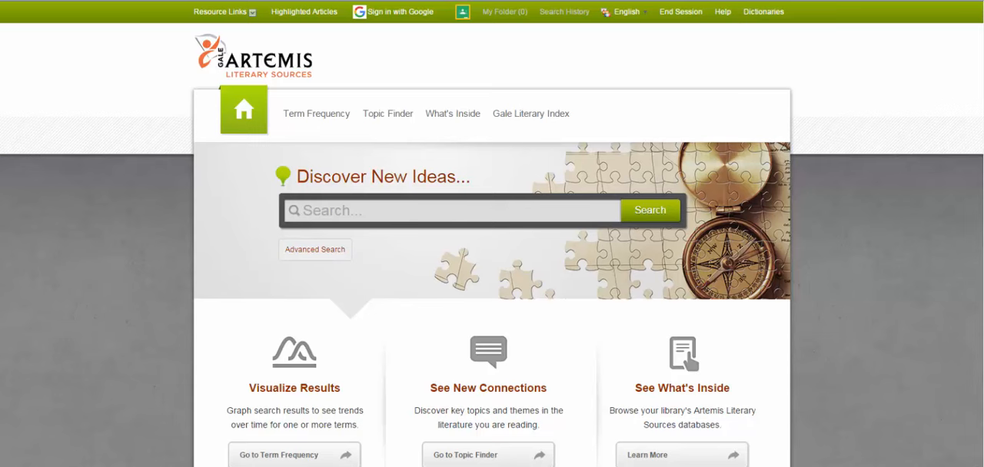
mouse_move(330, 393)
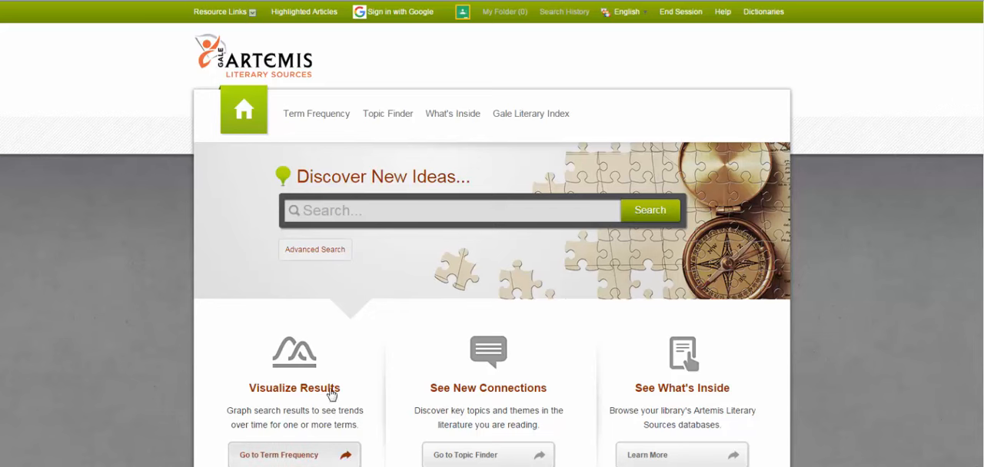
- Search Gale Artemis for 'Edgar Allan Poe' from the Discover New Ideas box
type("Edgar")
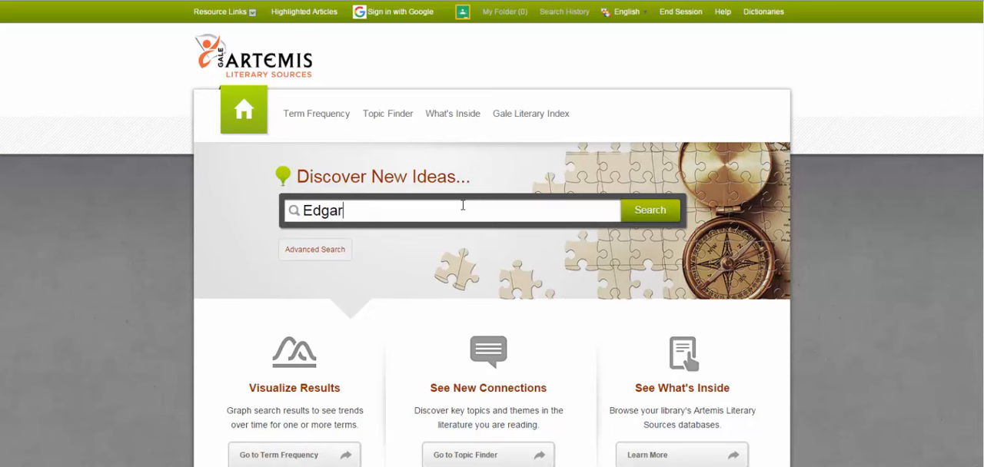
left_click(648, 210)
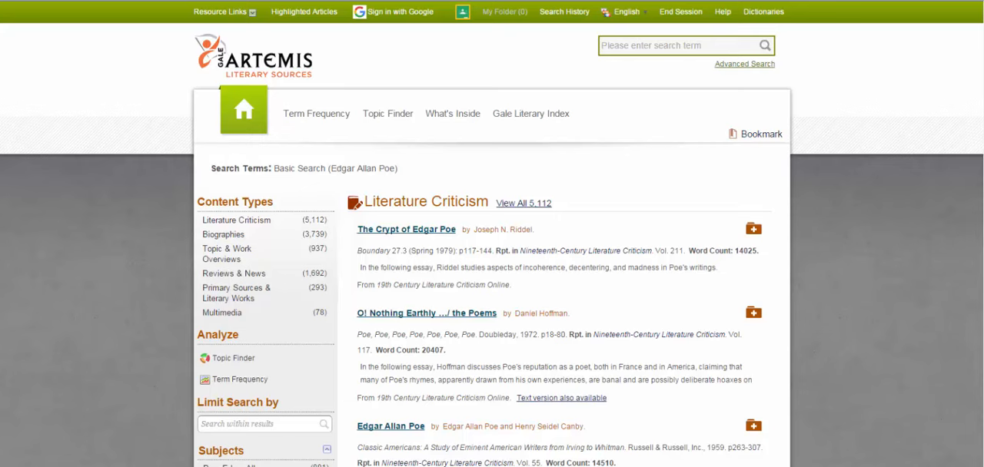
- Scroll the Poe results and open all 5,112 Literature Criticism items
scroll("down", 3)
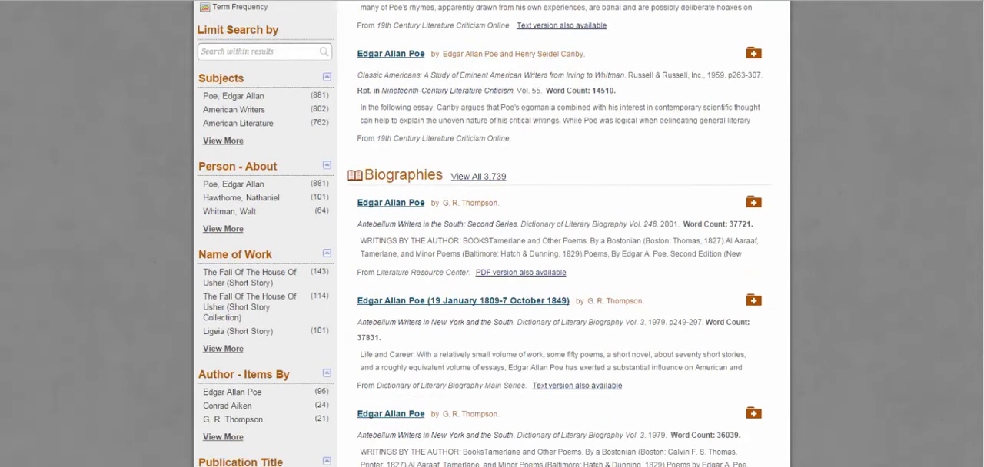
scroll("down", 3)
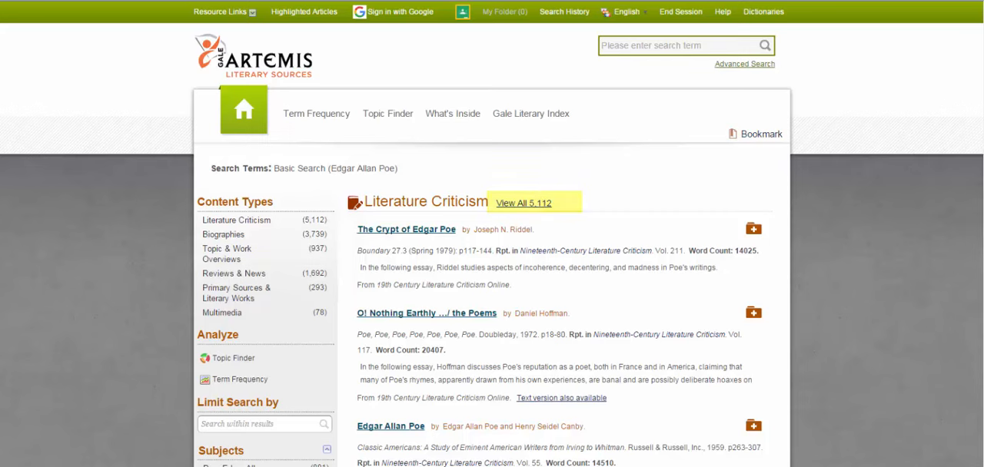
scroll("down", 3)
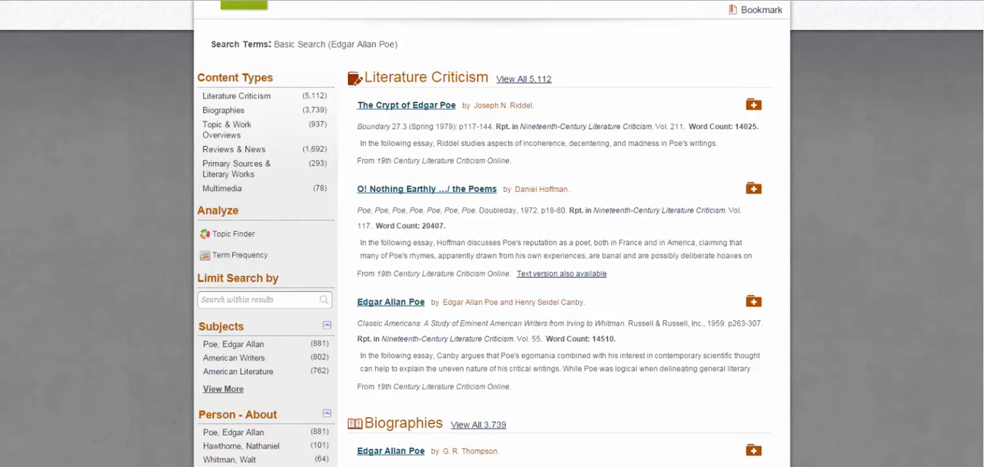
mouse_move(541, 82)
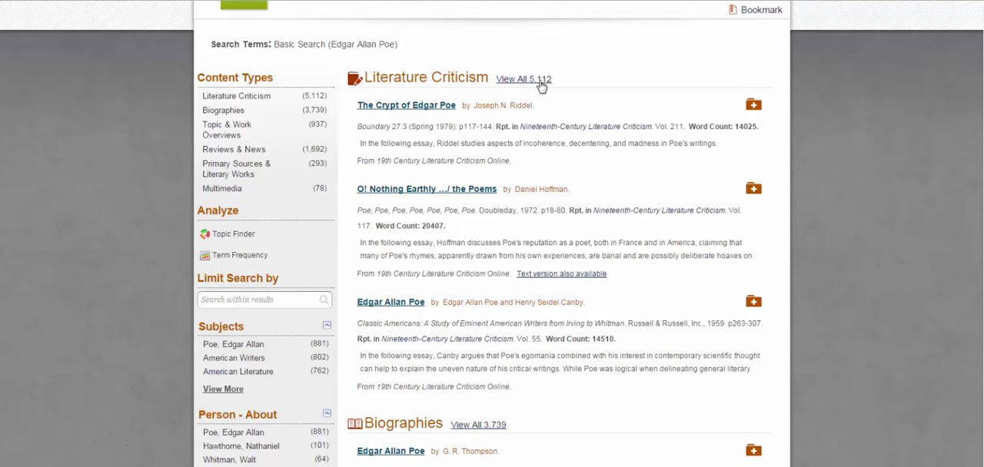
scroll("up", 3)
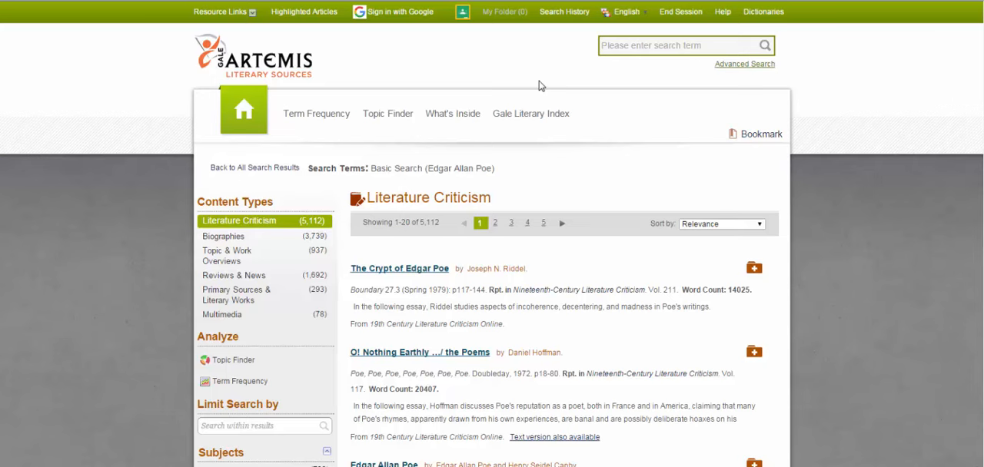
left_click(399, 268)
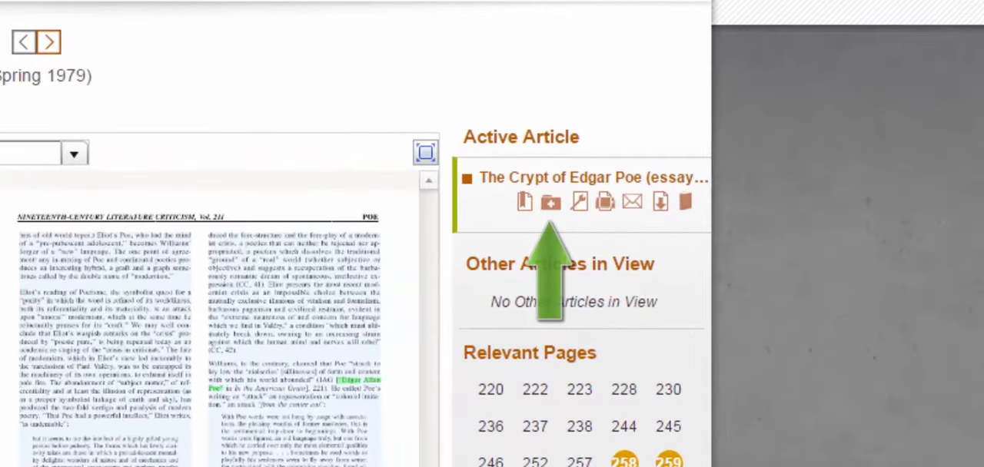
mouse_move(660, 202)
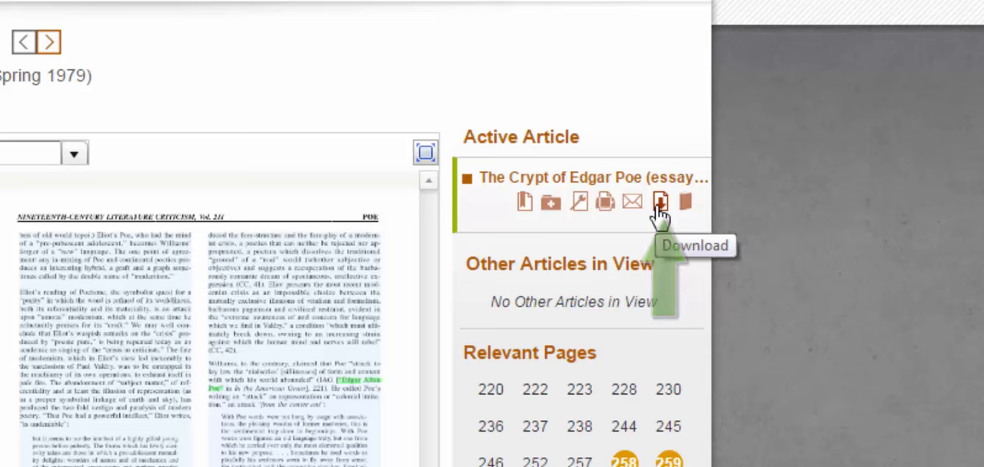
- Download the article and open the chapter 'At Length I Would be Avenged': 1845–1849
left_click(659, 201)
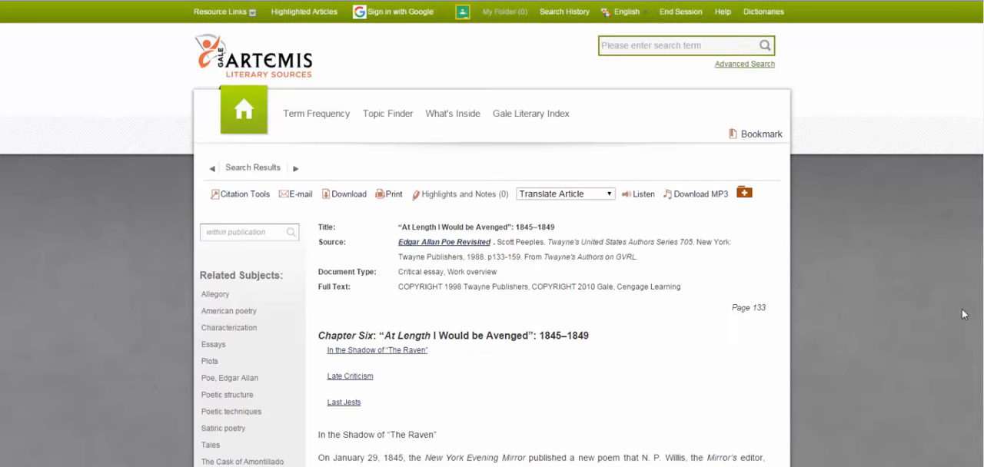
mouse_move(961, 317)
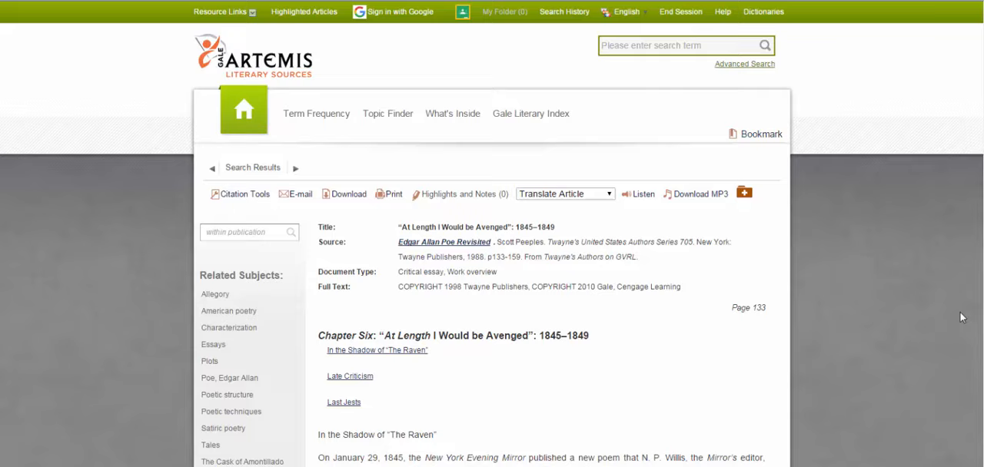
- Highlight in green the passage beginning 'the New York Evening Mirror'
scroll("down", 3)
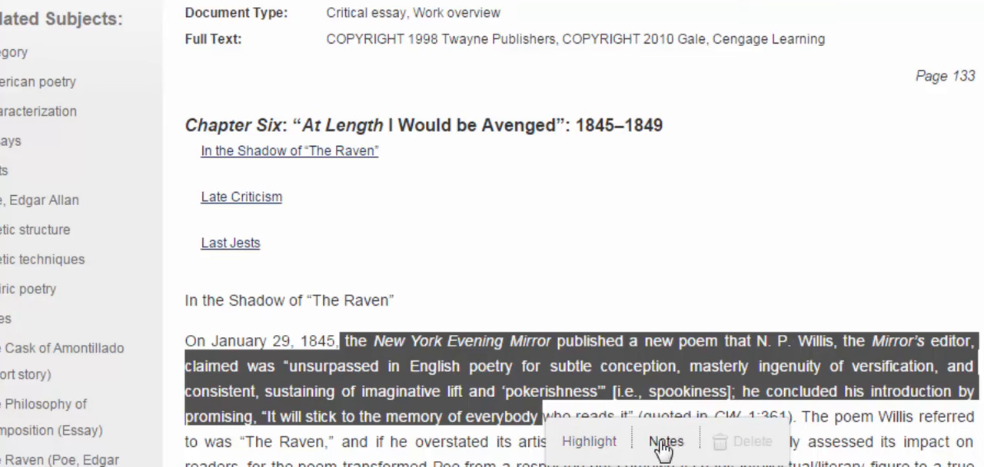
mouse_move(619, 445)
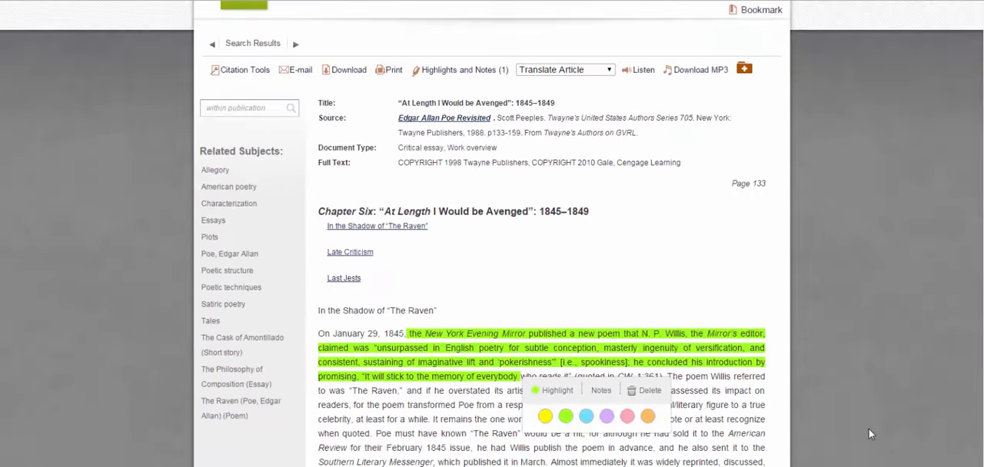
scroll("up", 3)
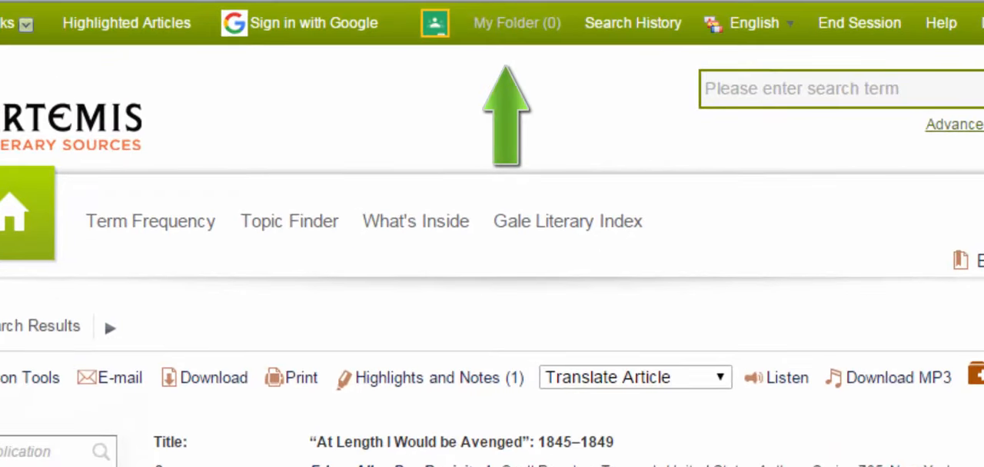
- View the two saved items in My Folder and sign in with Google
left_click(517, 22)
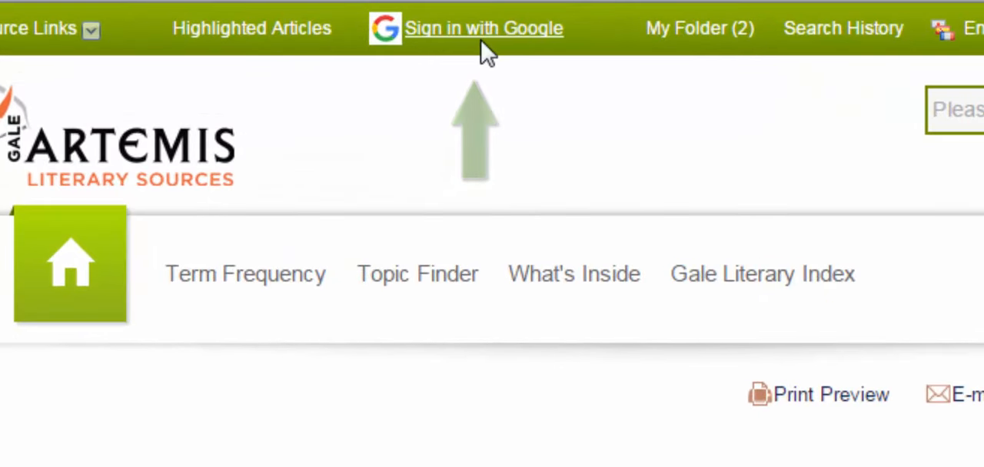
left_click(483, 28)
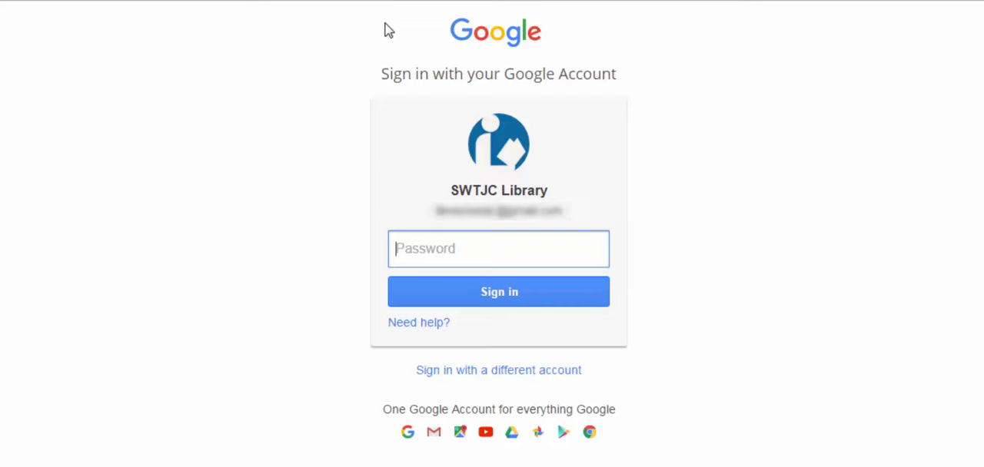
left_click(498, 292)
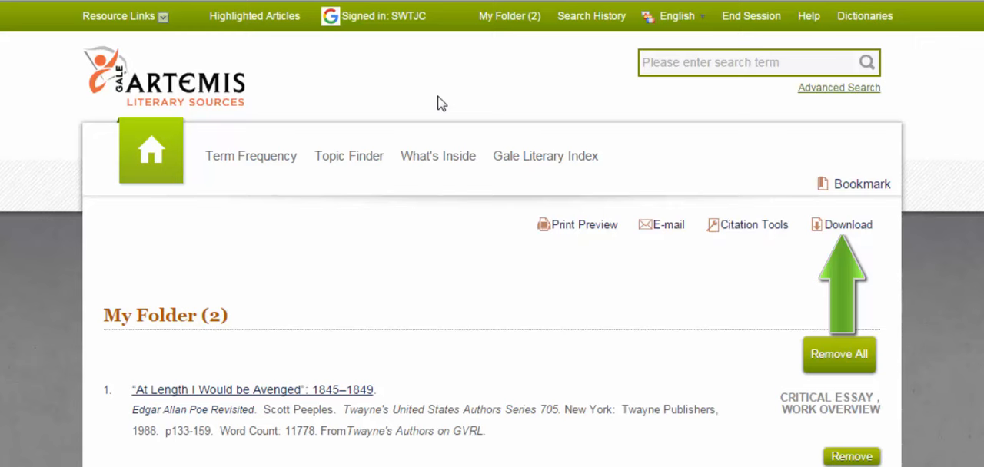
- Download the saved Poe chapter from My Folder into Google Docs
left_click(841, 224)
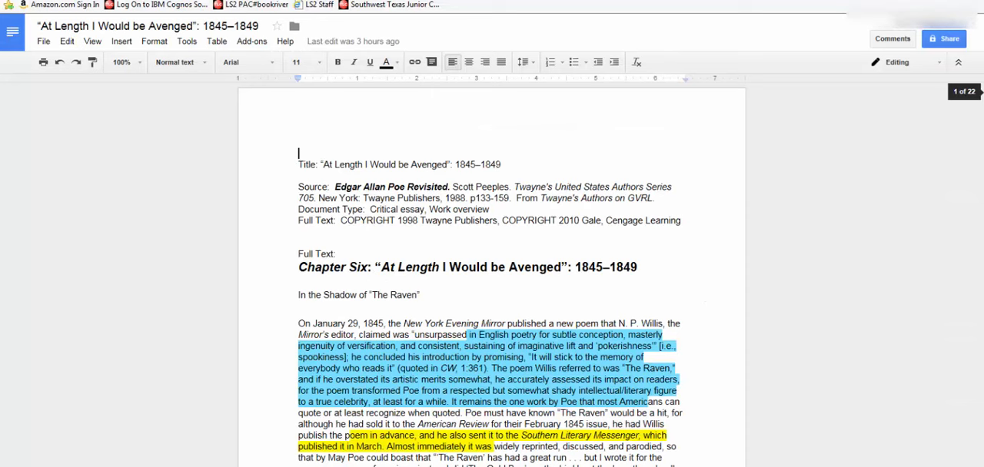
- Scroll the Google Doc to the MLA Source Citation and Highlighted Passages sections
scroll("down", 3)
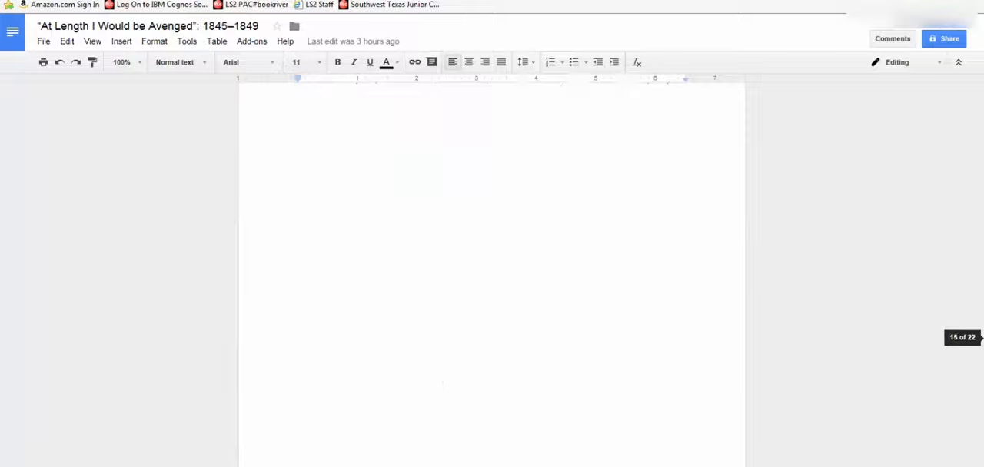
scroll("down", 3)
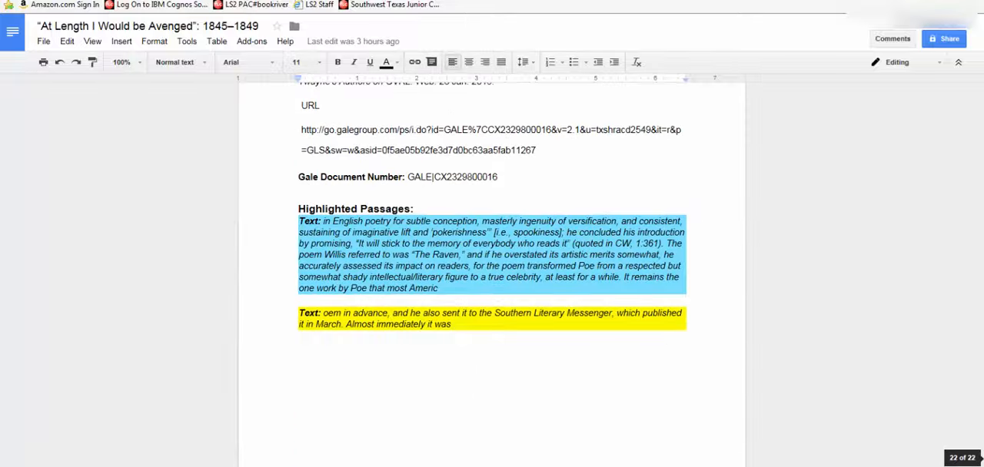
scroll("up", 3)
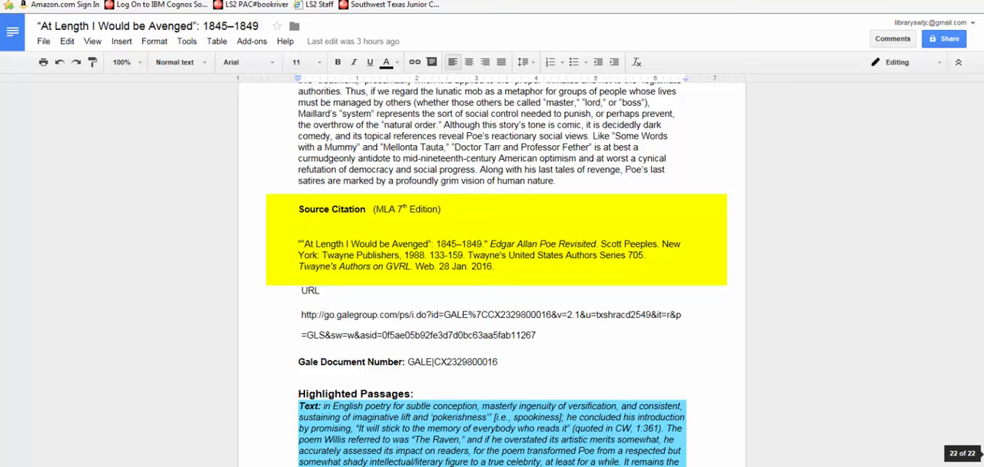